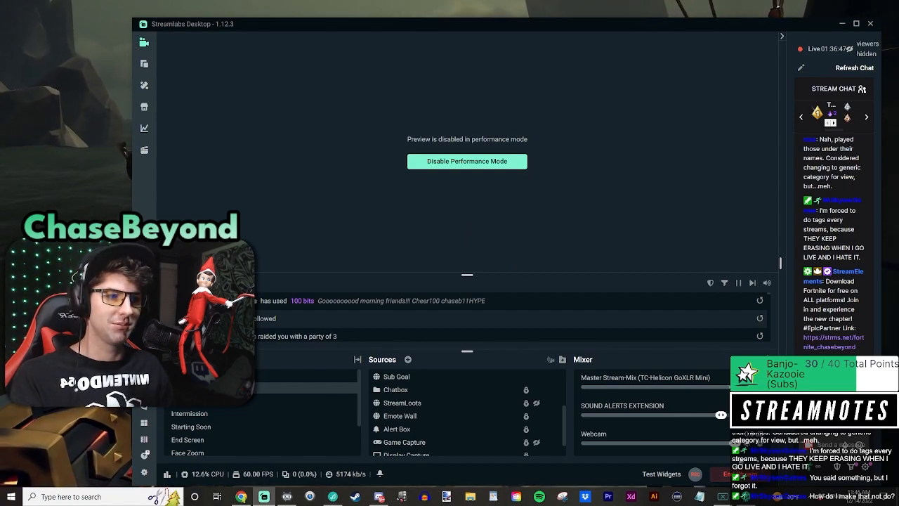
mouse_move(590, 311)
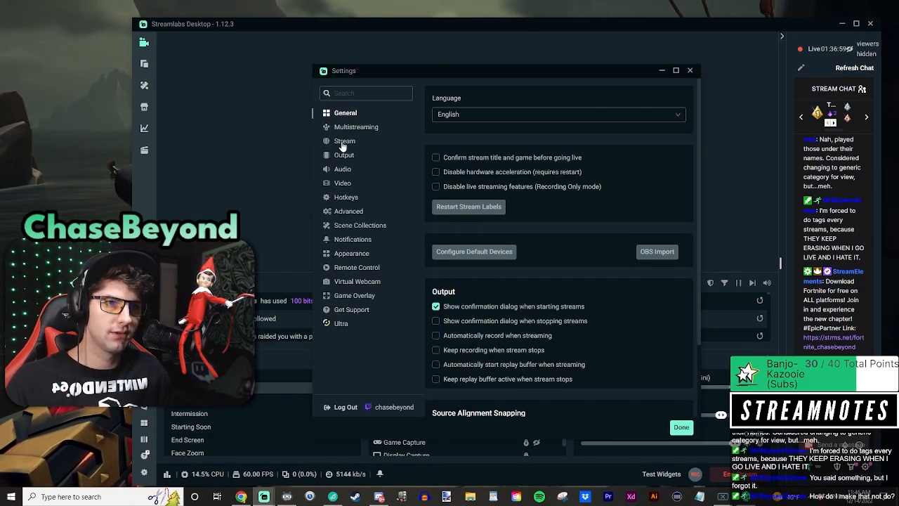
left_click(357, 127)
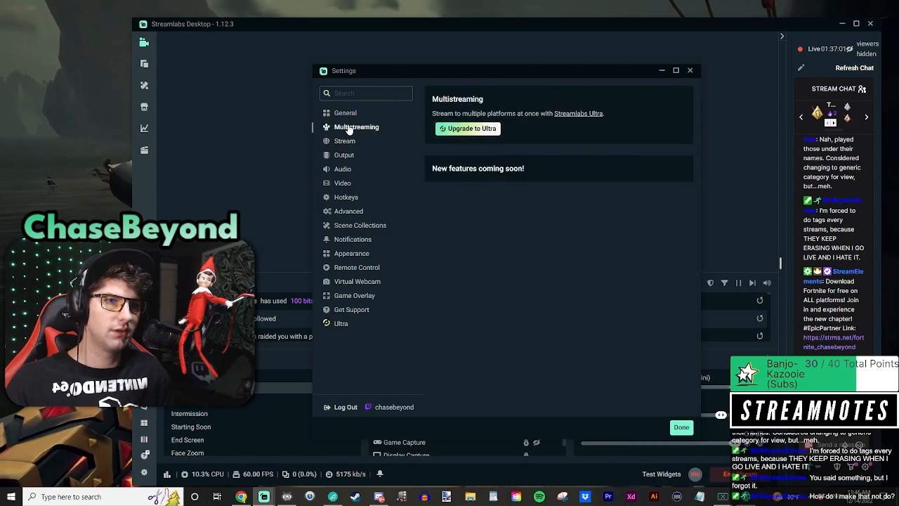
left_click(345, 112)
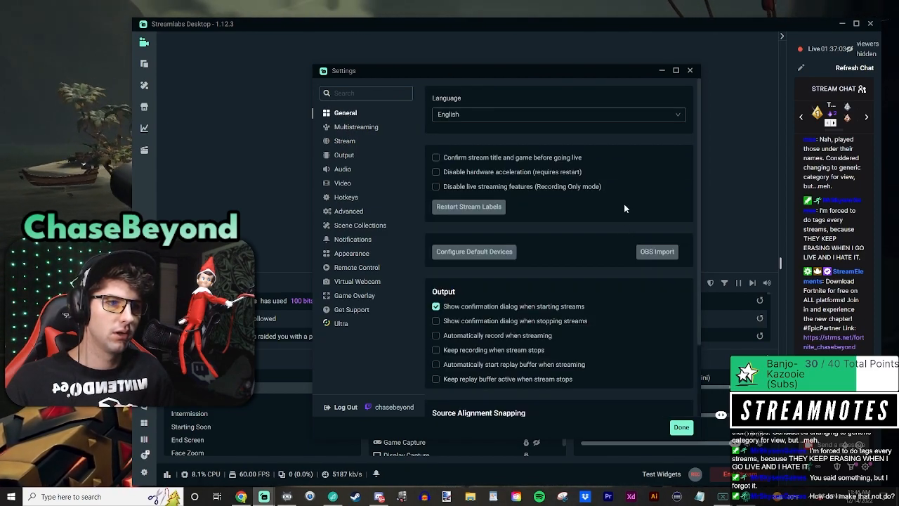
scroll("down", 3)
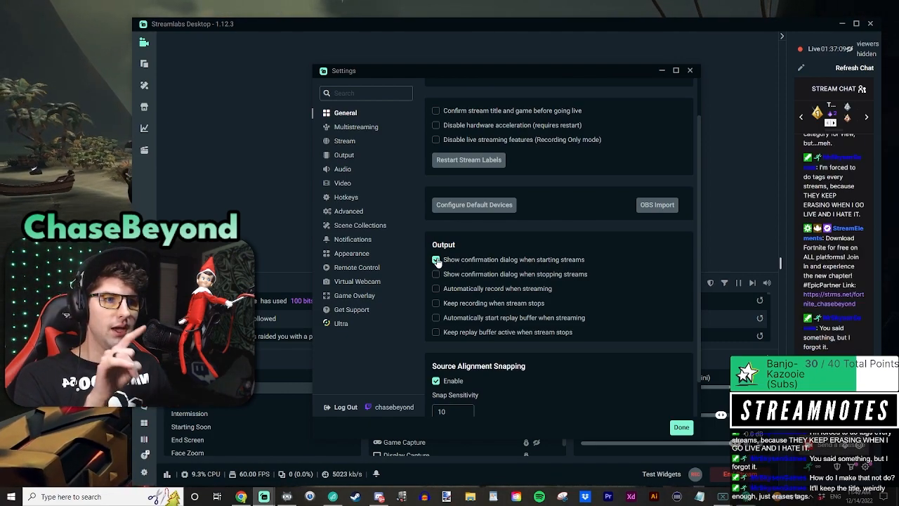
left_click(435, 259)
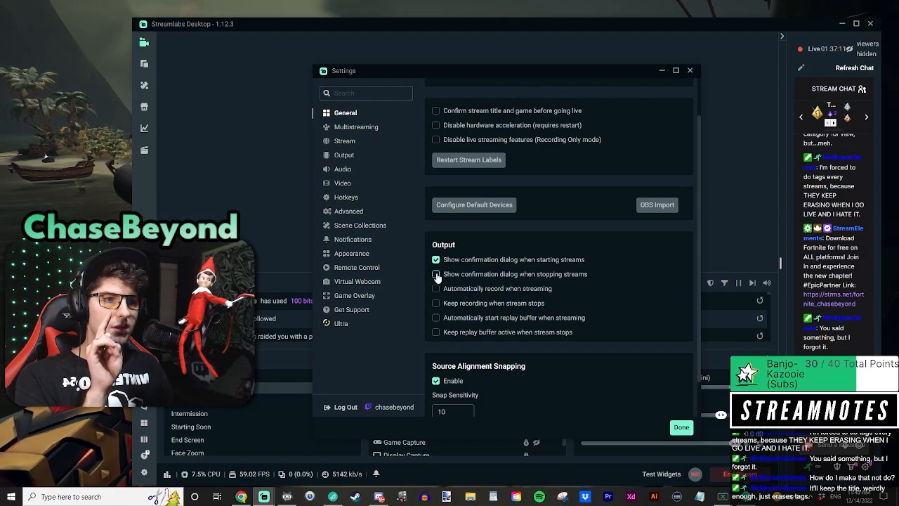
left_click(435, 274)
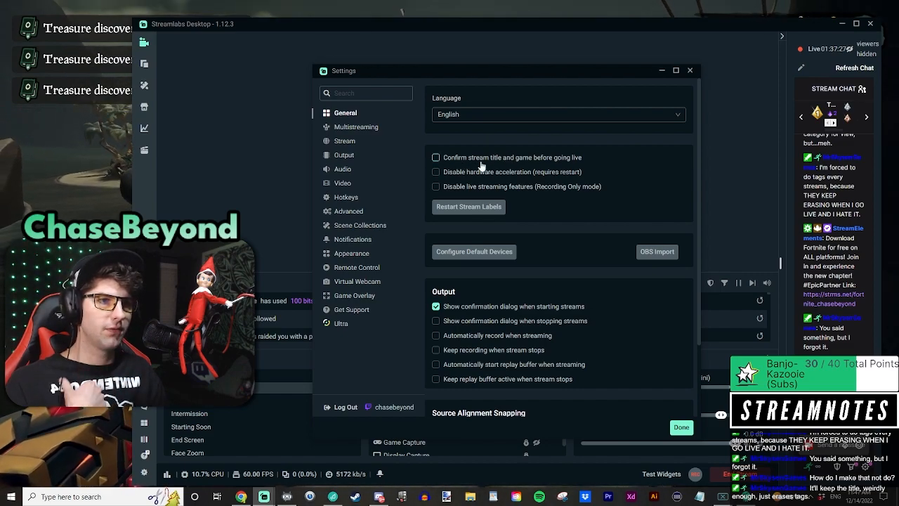
mouse_move(537, 165)
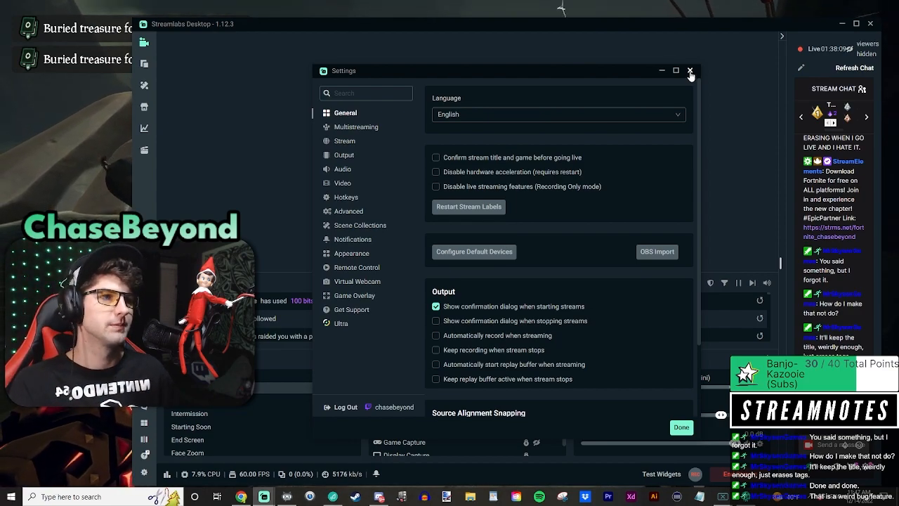
- Close the Settings window and return to the main Streamlabs editor
left_click(691, 70)
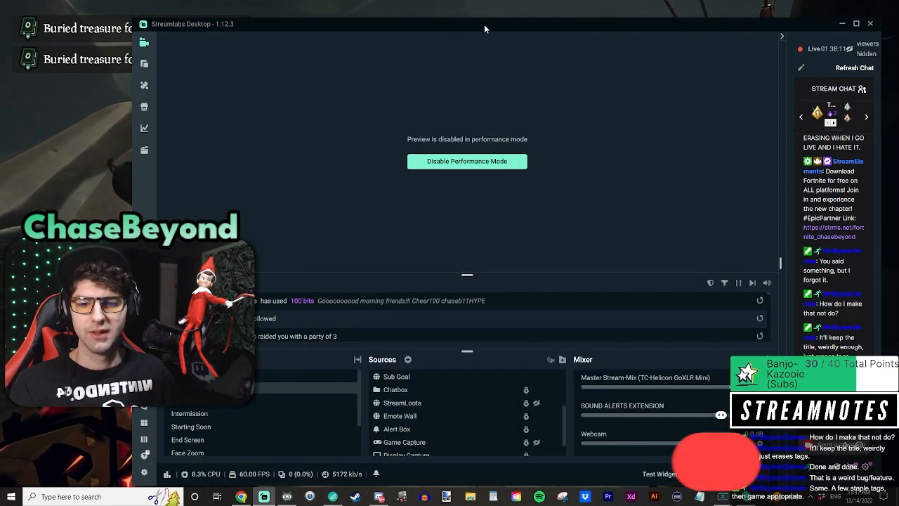